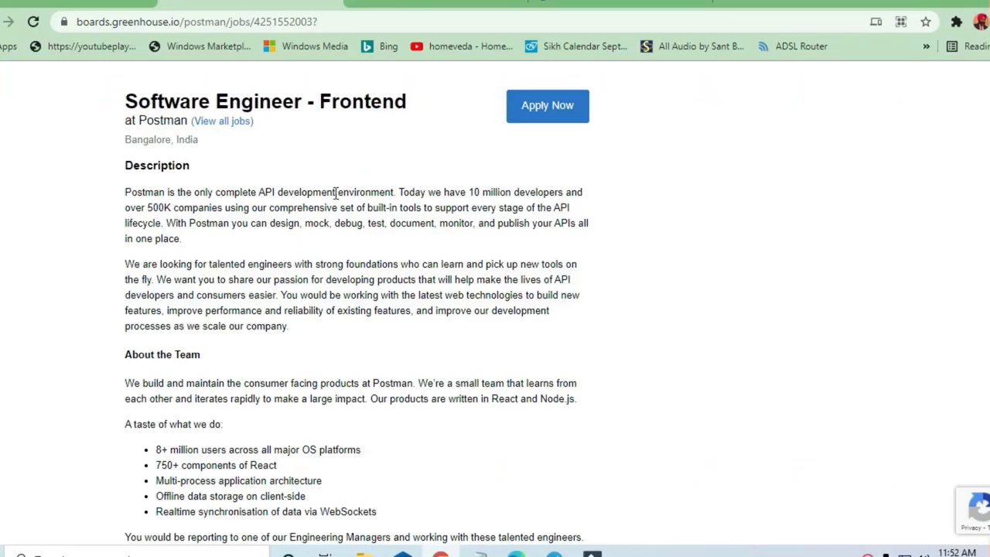
Scroll down through the Software Engineer - Frontend posting's description and requirements.
scroll("down", 3)
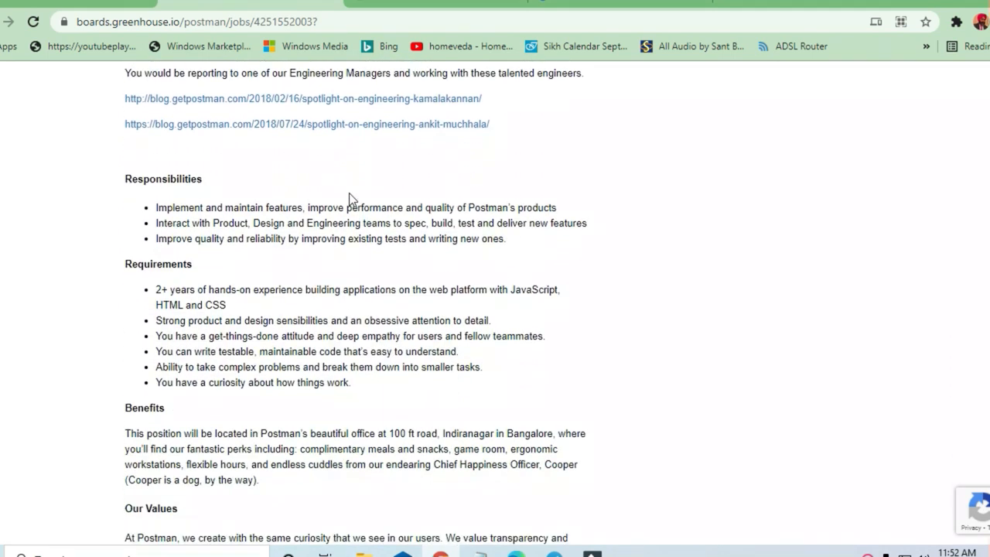
scroll("down", 3)
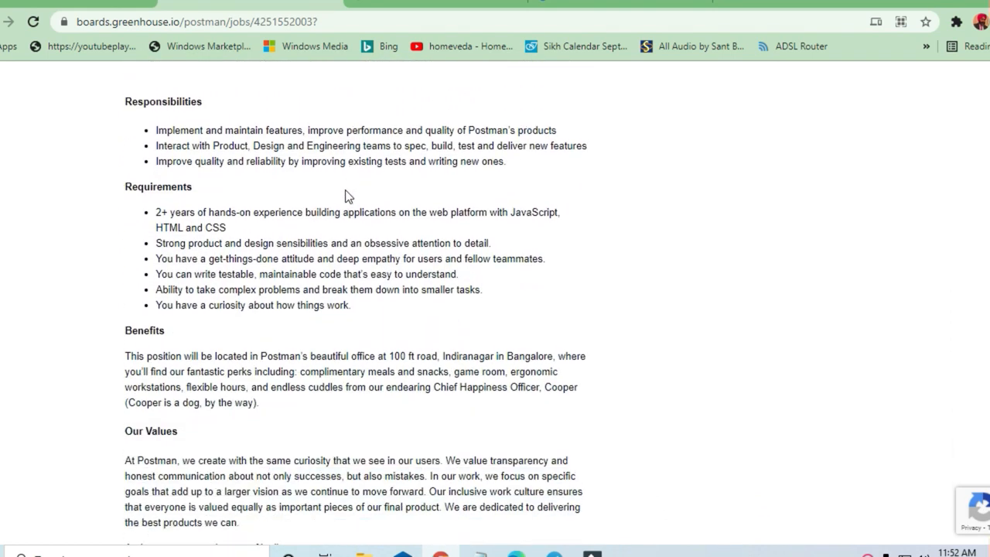
scroll("down", 3)
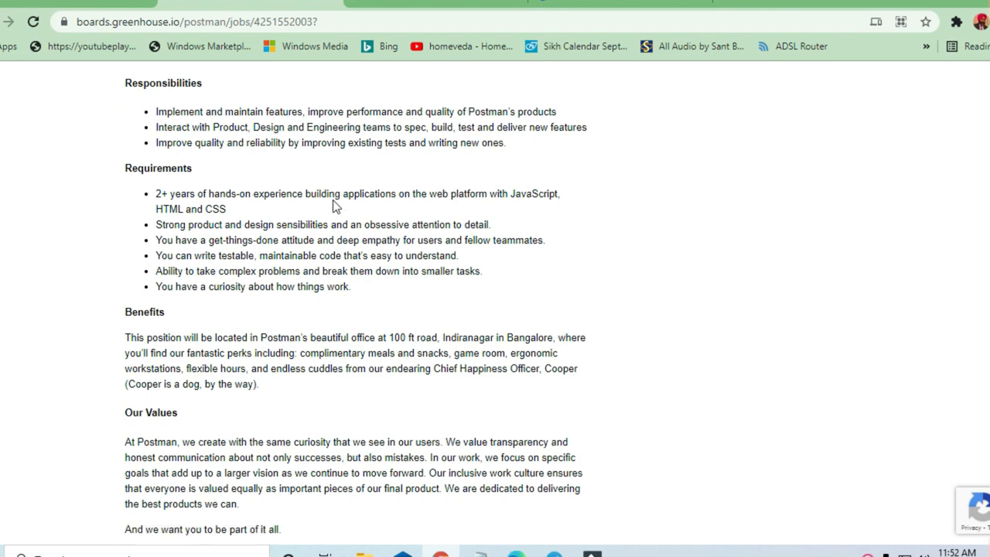
scroll("up", 3)
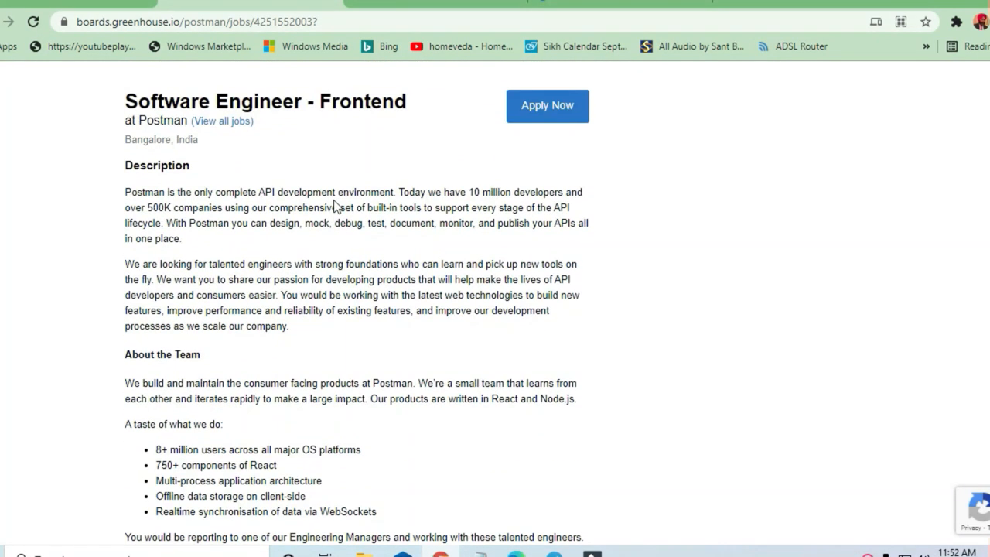
scroll("down", 3)
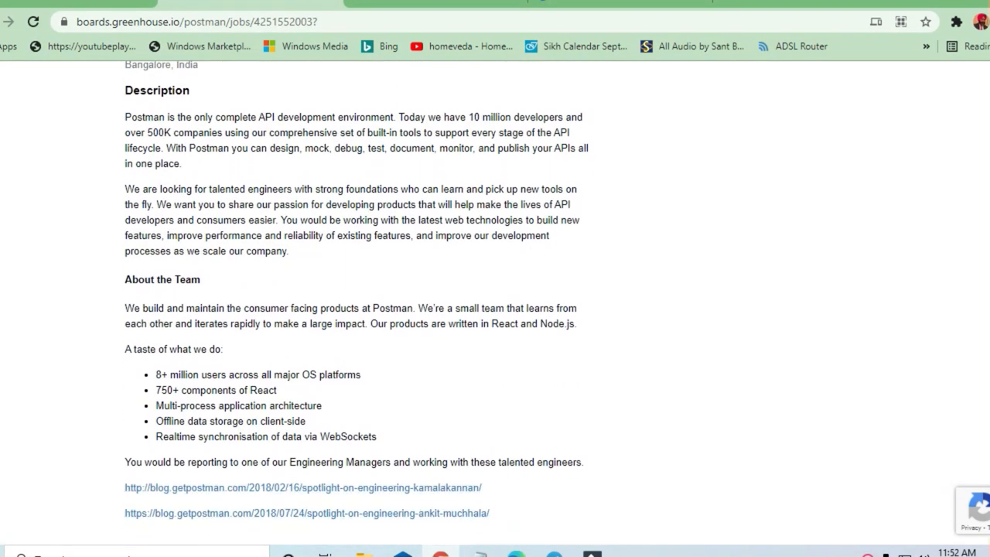
scroll("down", 3)
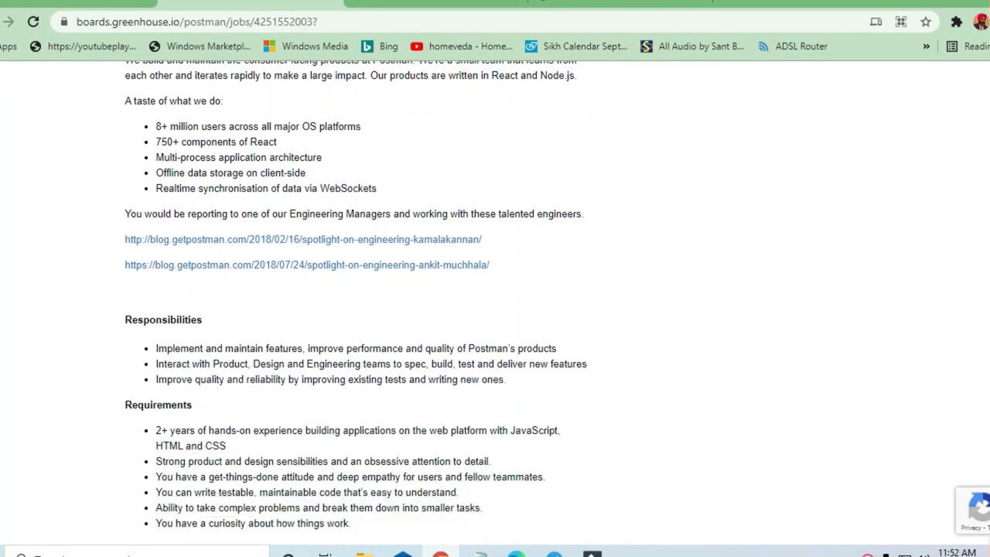
scroll("down", 3)
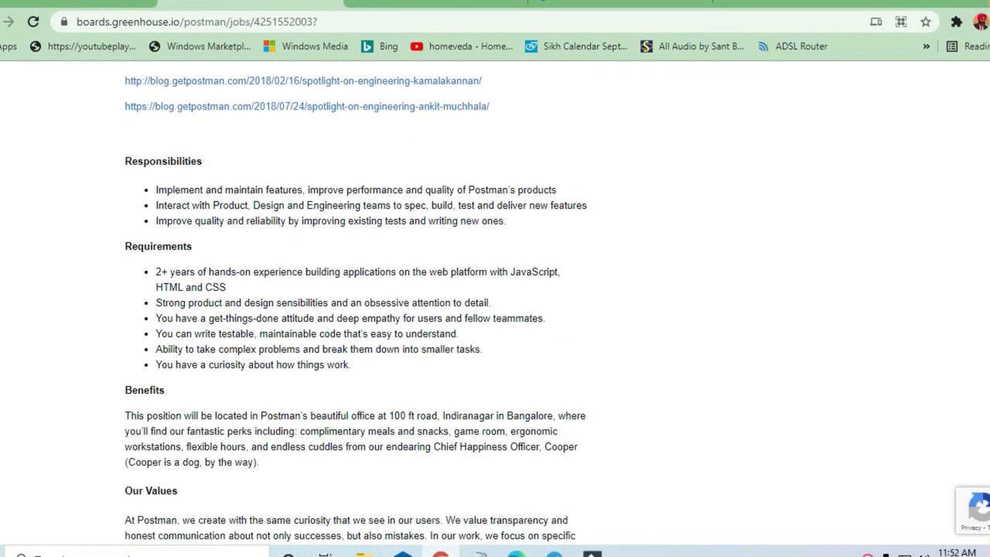
scroll("down", 3)
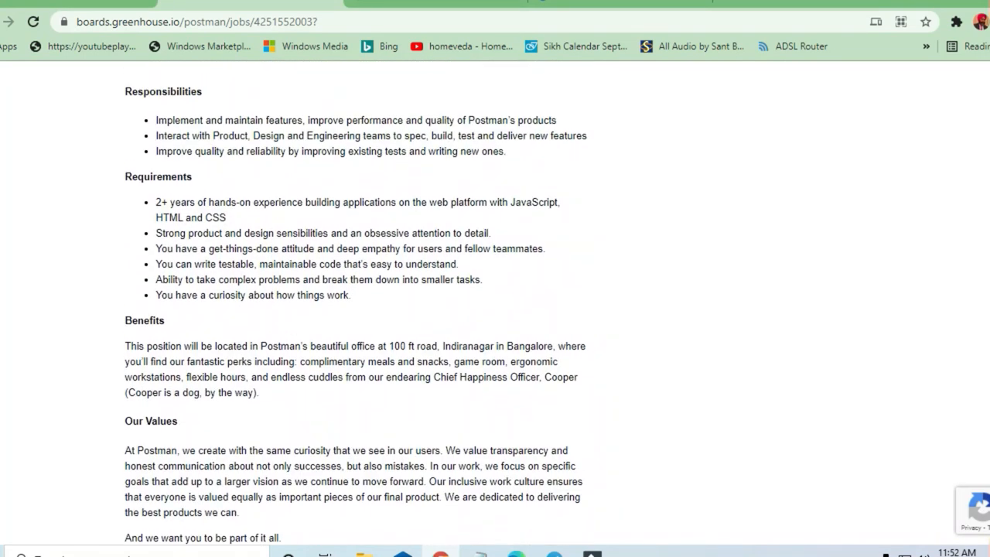
scroll("down", 3)
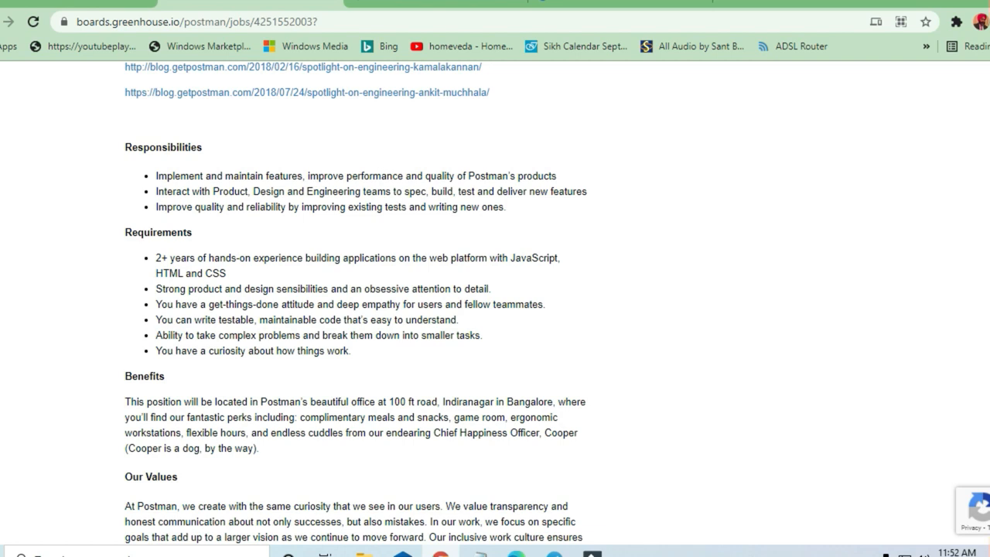
scroll("up", 3)
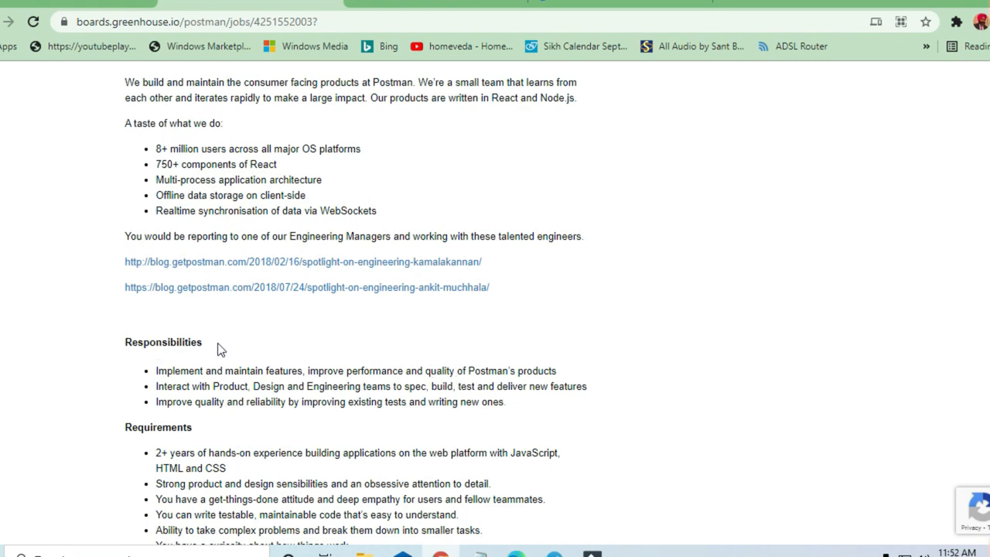
scroll("up", 3)
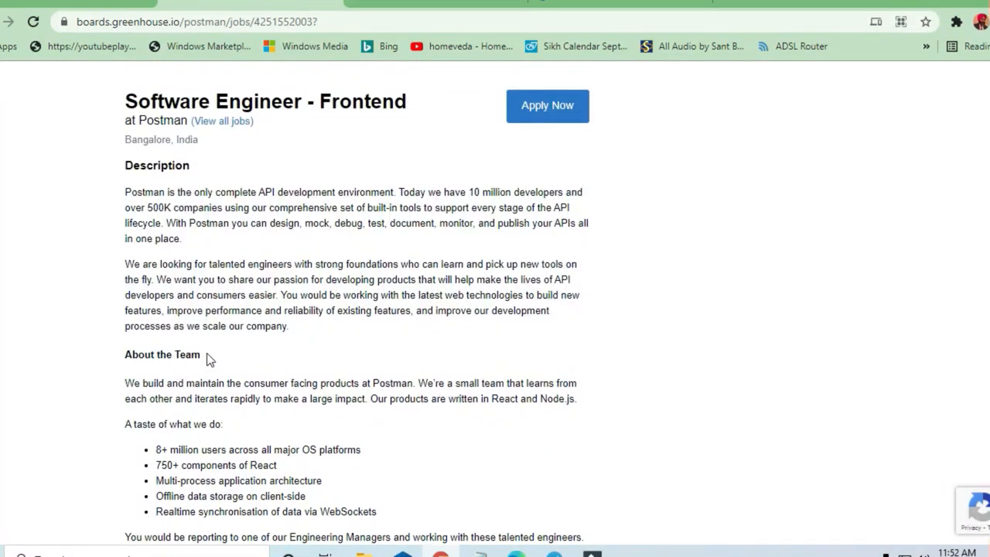
scroll("down", 3)
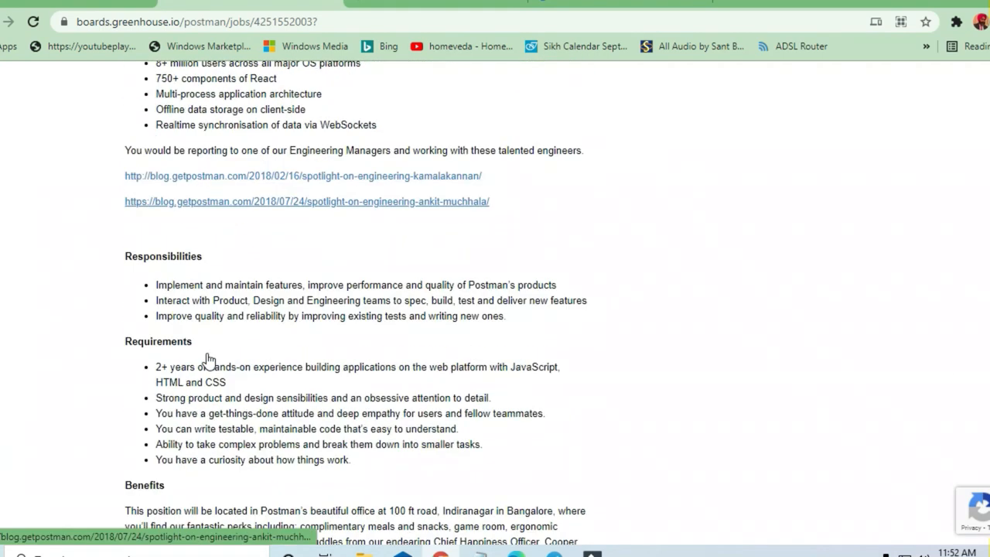
scroll("down", 3)
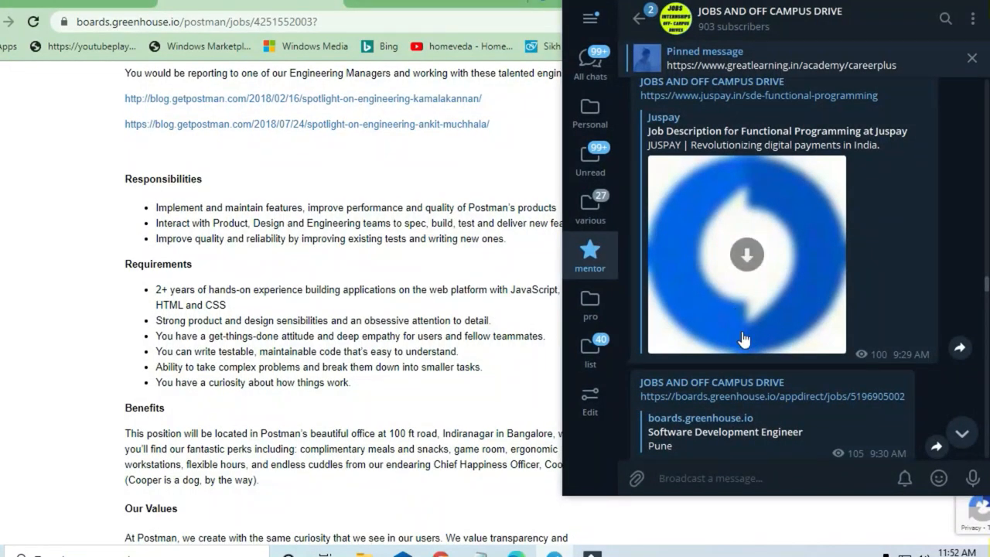
scroll("down", 3)
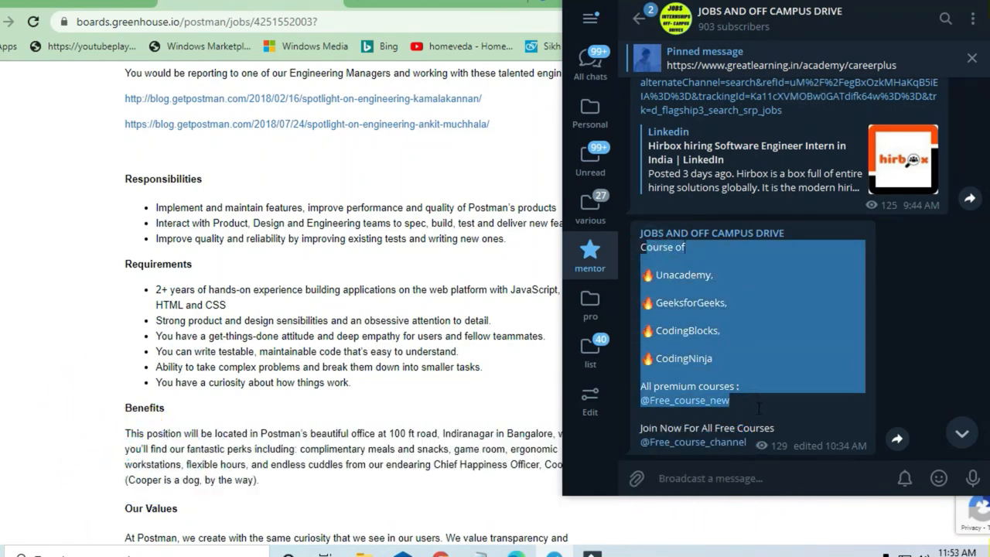
Highlight the JavaScript, product/design sensibilities and teamwork requirements, then clear the selection.
left_click(771, 350)
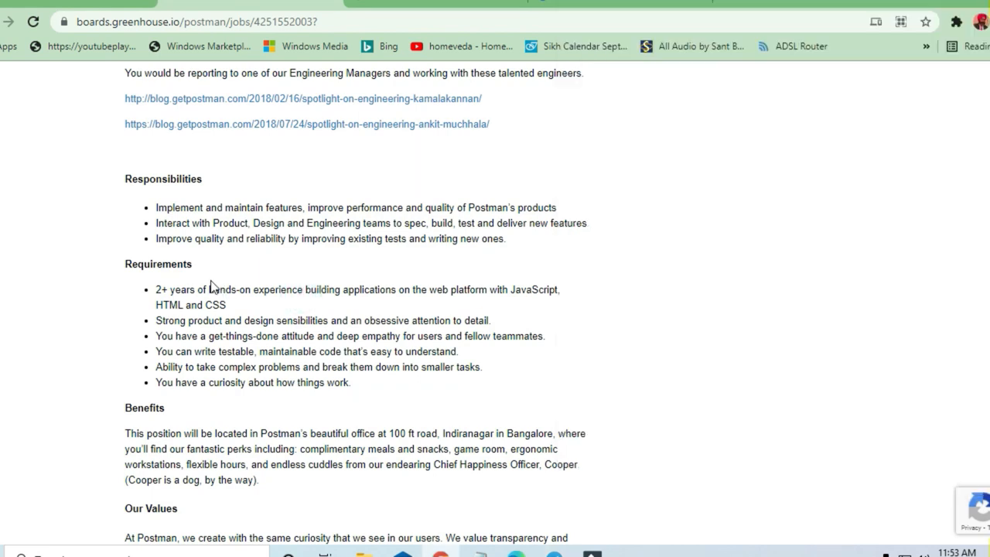
double_click(158, 263)
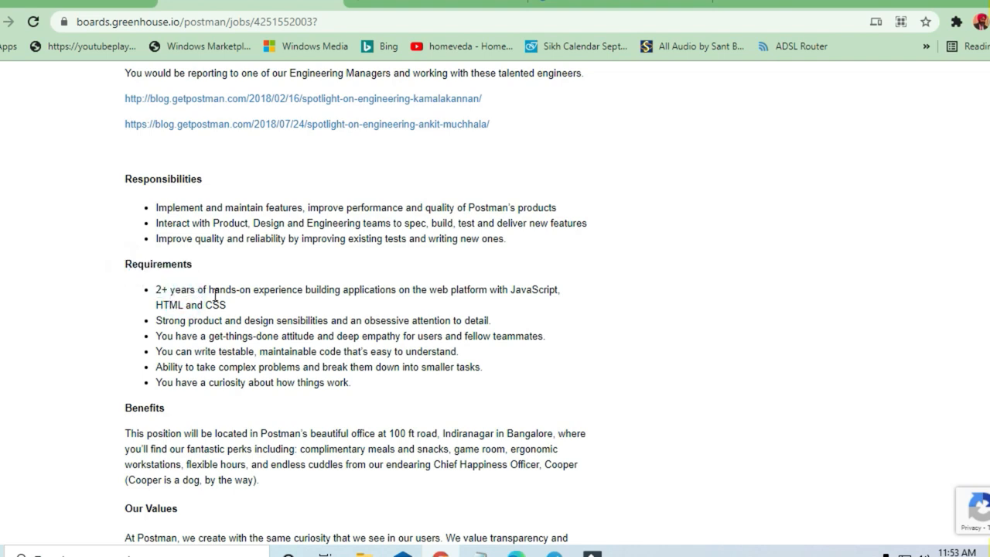
double_click(356, 289)
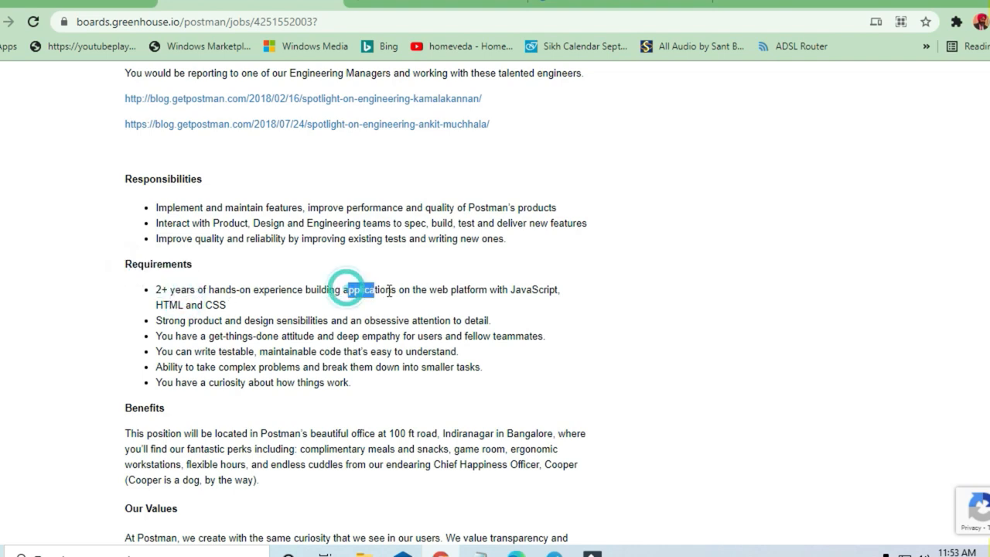
left_click_drag(346, 290, 555, 289)
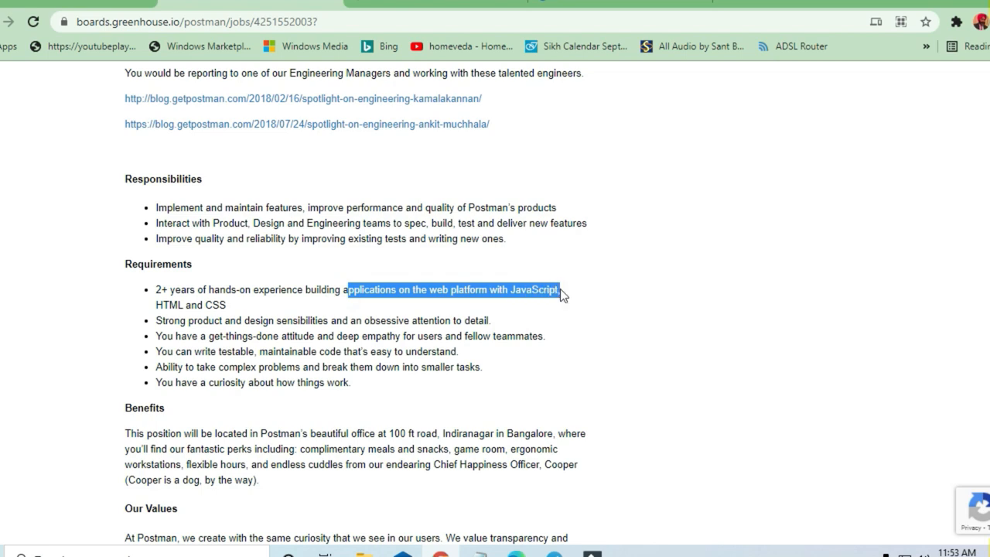
left_click_drag(560, 292, 224, 305)
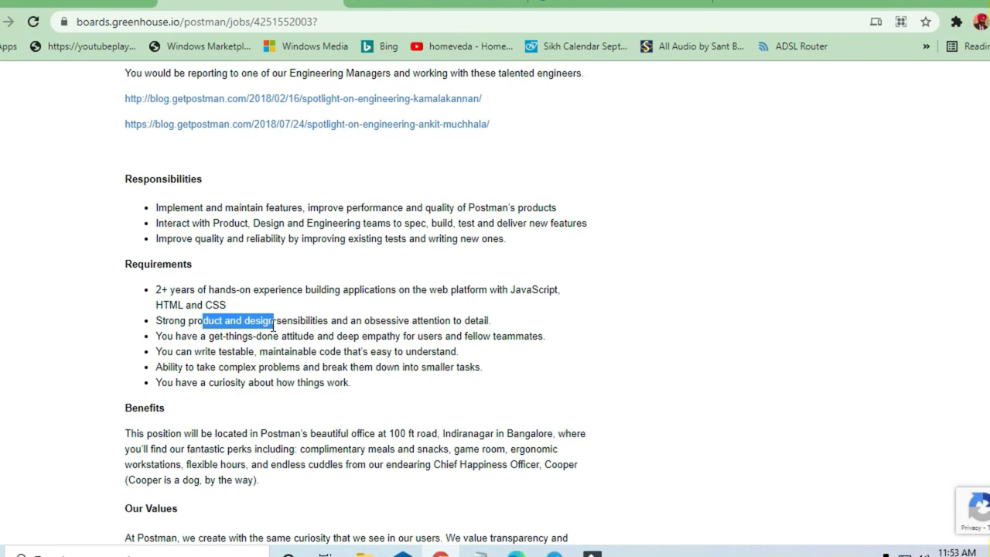
left_click(342, 320)
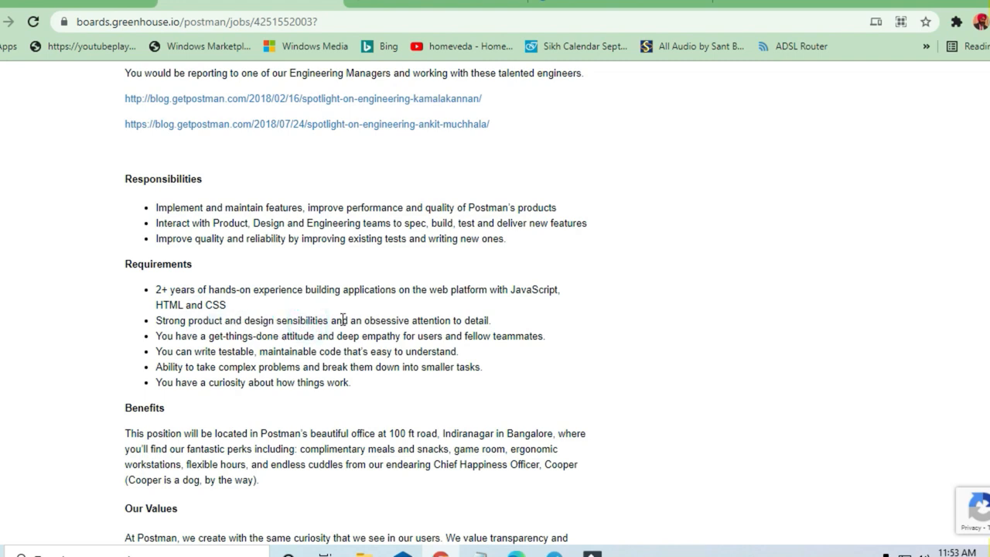
double_click(470, 320)
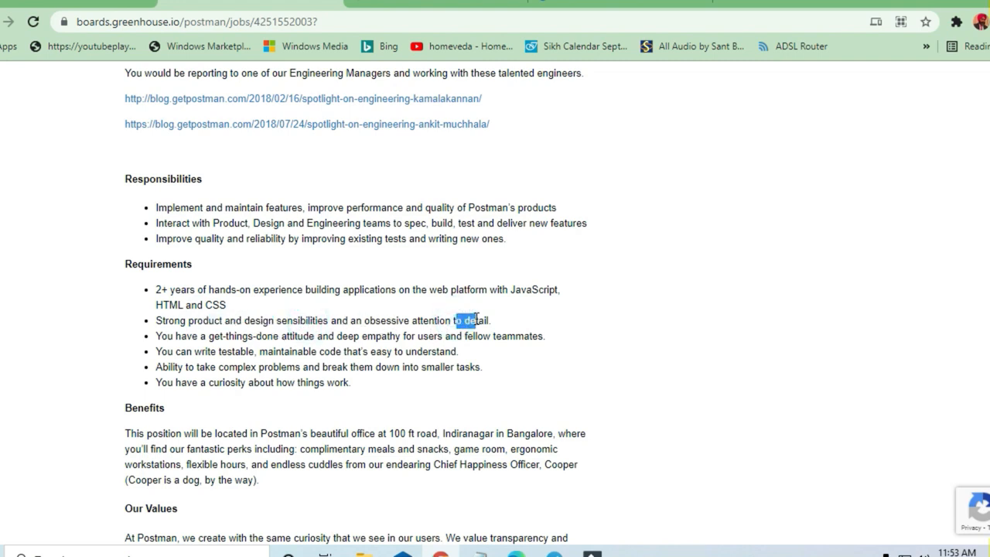
left_click_drag(476, 321, 414, 336)
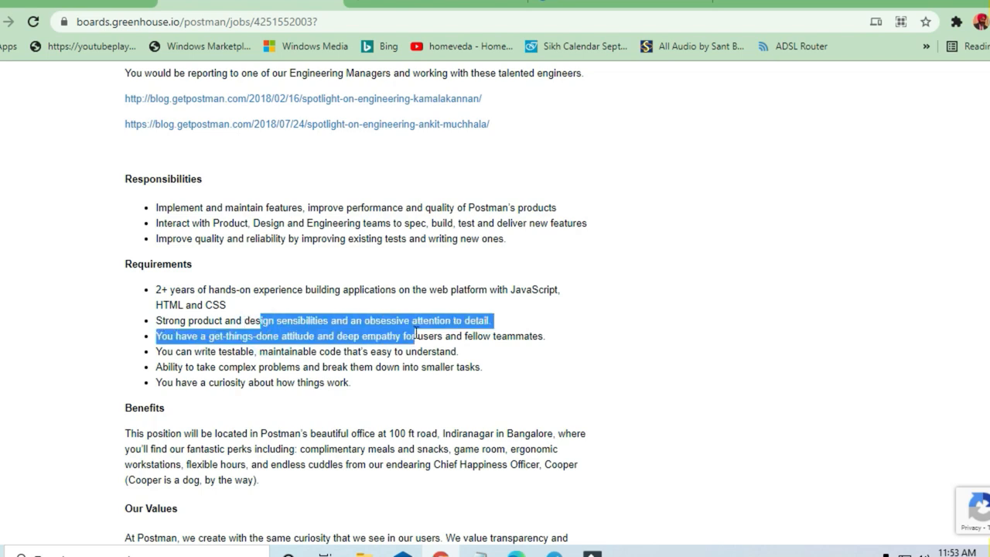
mouse_move(250, 317)
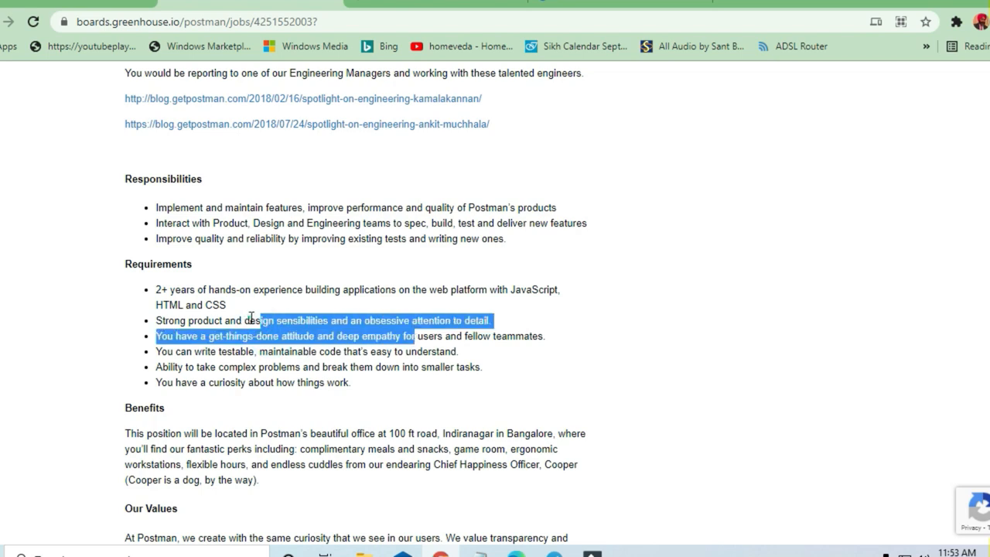
left_click(504, 292)
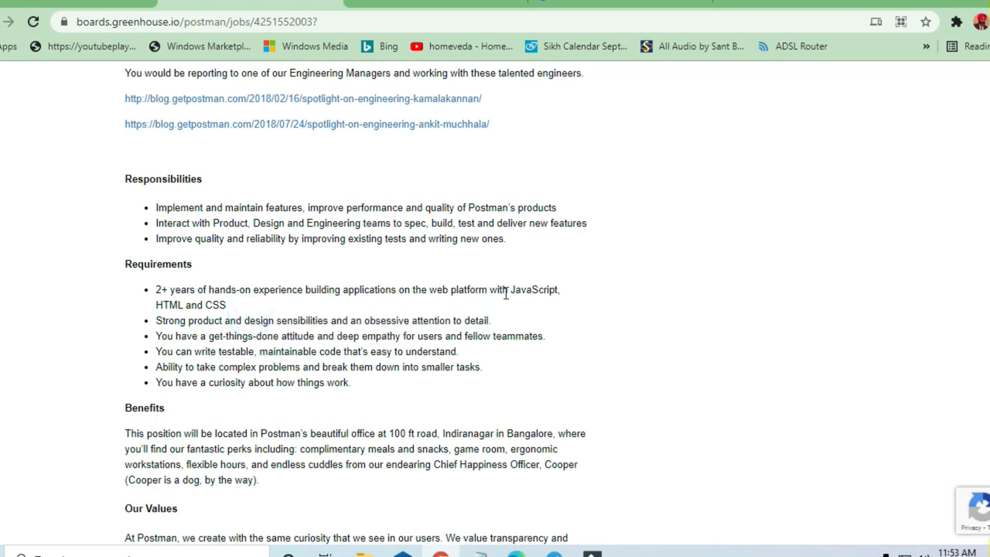
mouse_move(481, 317)
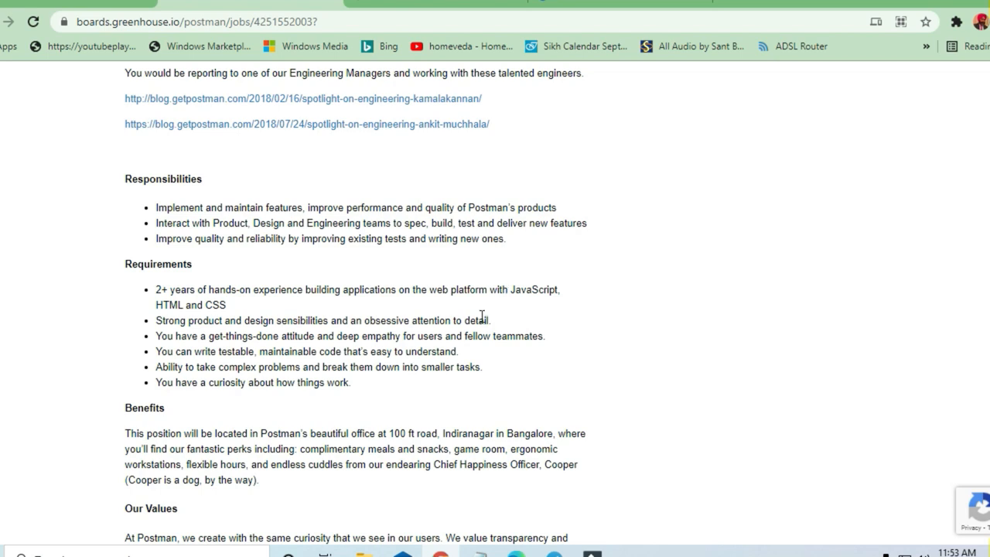
mouse_move(189, 290)
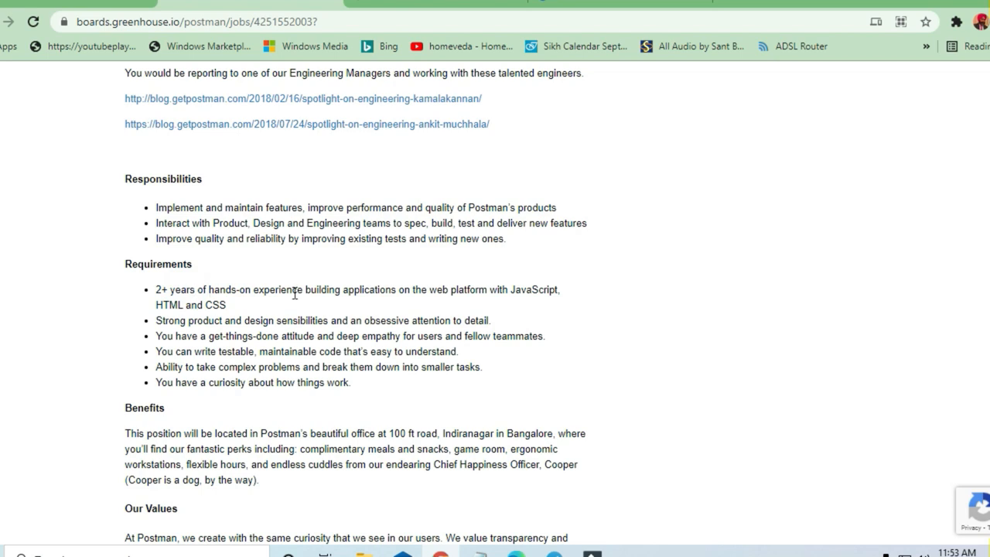
mouse_move(399, 292)
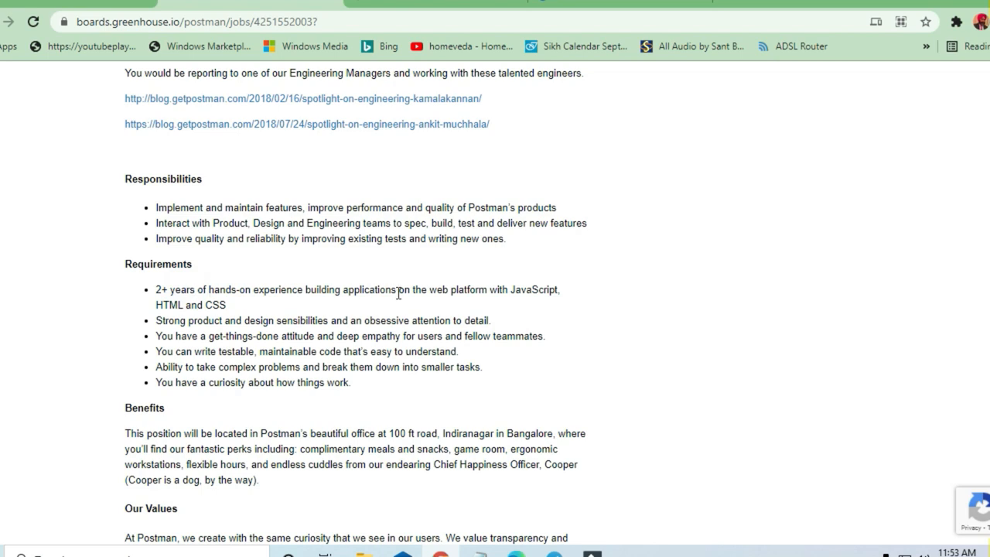
mouse_move(405, 289)
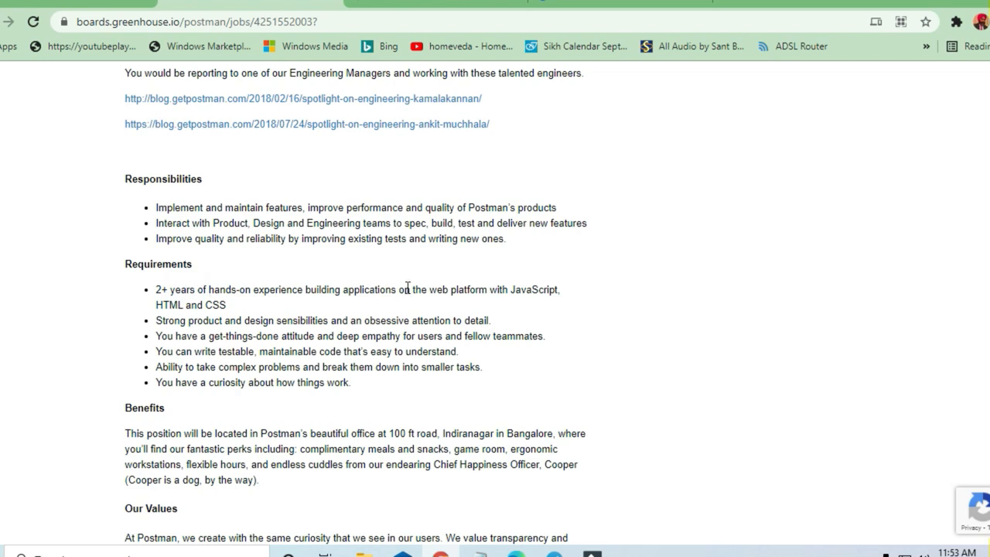
mouse_move(402, 319)
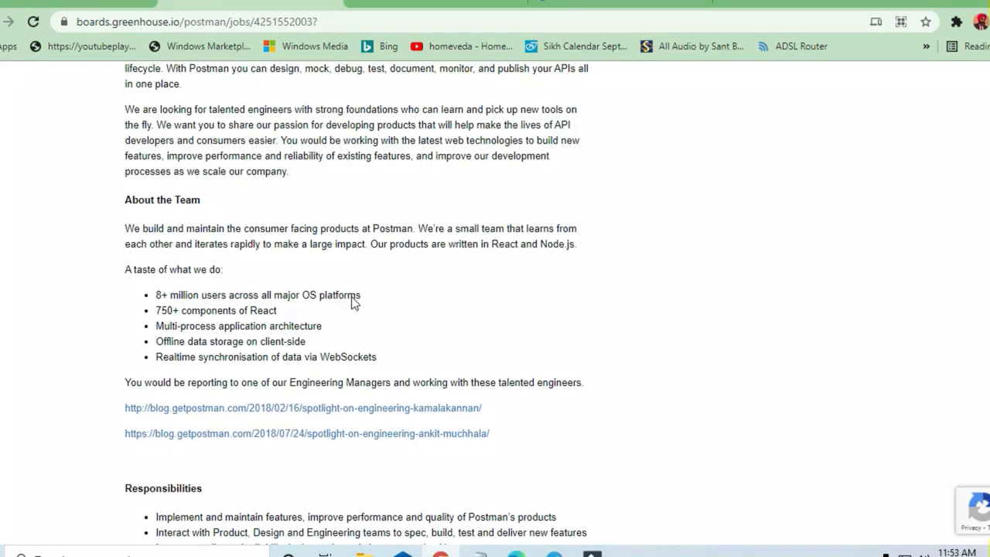
Read the Benefits section and scroll back up toward the job title and Apply Now button.
scroll("down", 3)
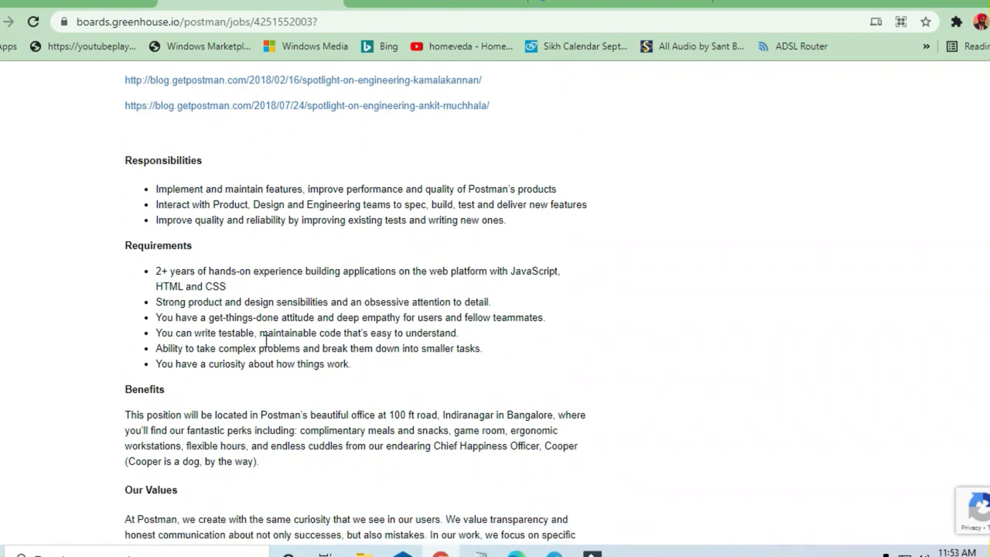
scroll("down", 3)
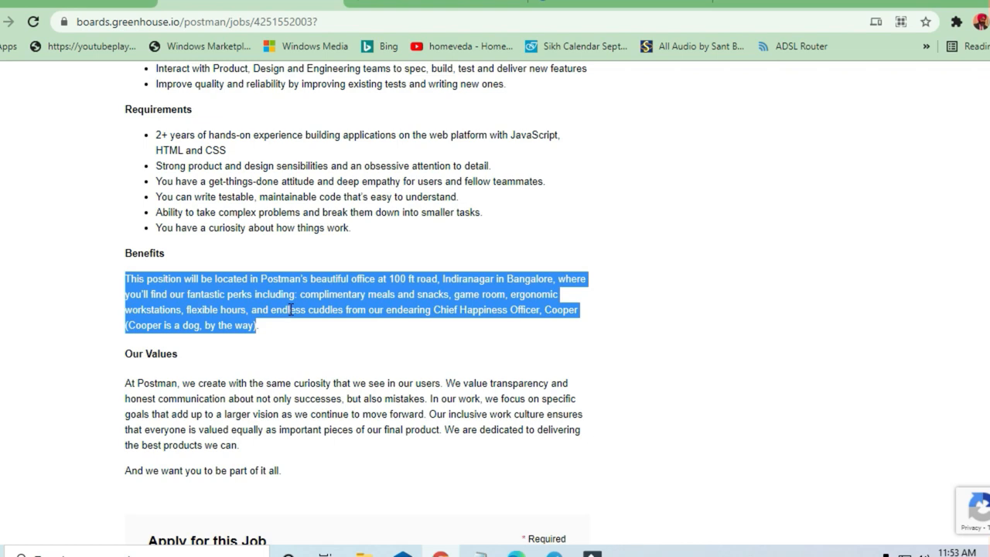
scroll("up", 3)
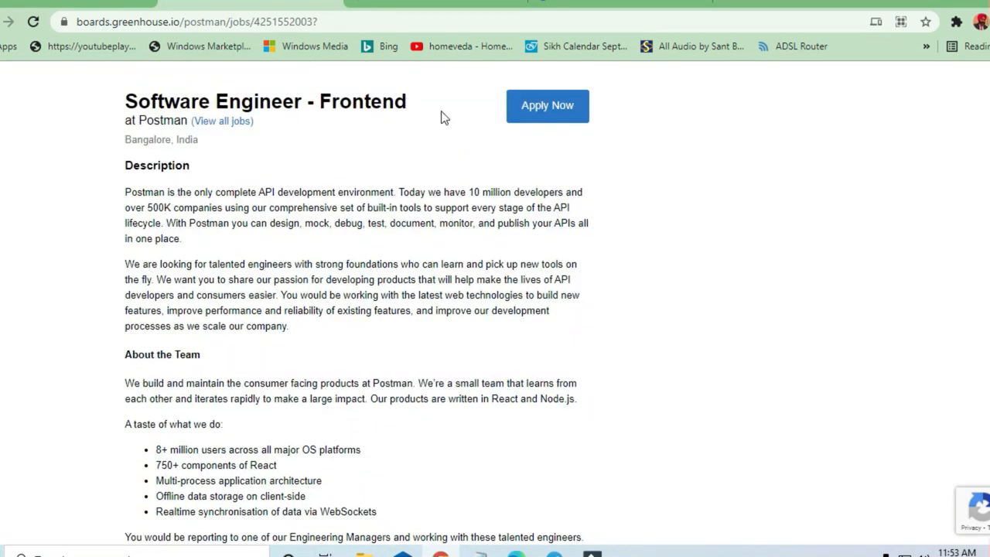
mouse_move(548, 111)
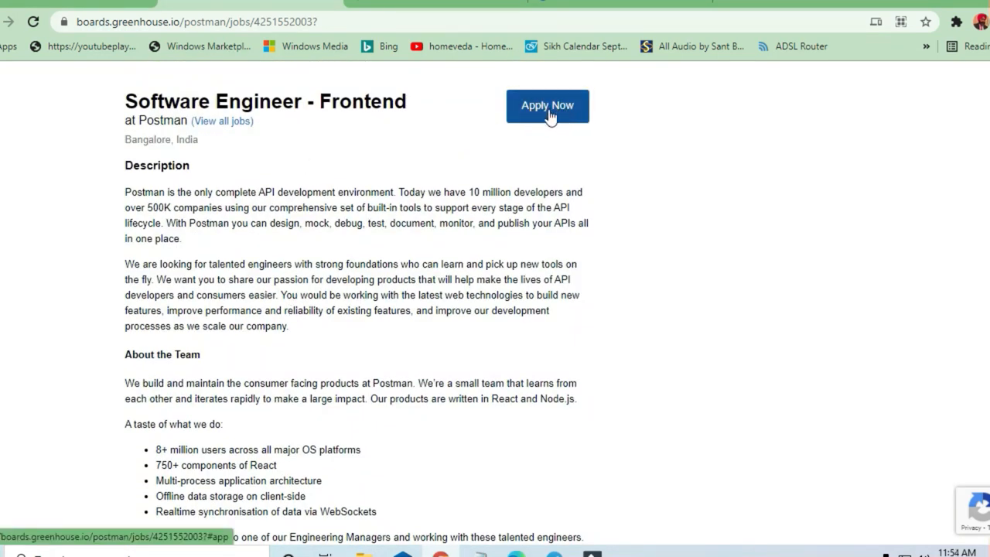
Show the empty Apply for this Job form with the LinkedIn Profile field focused.
left_click(548, 106)
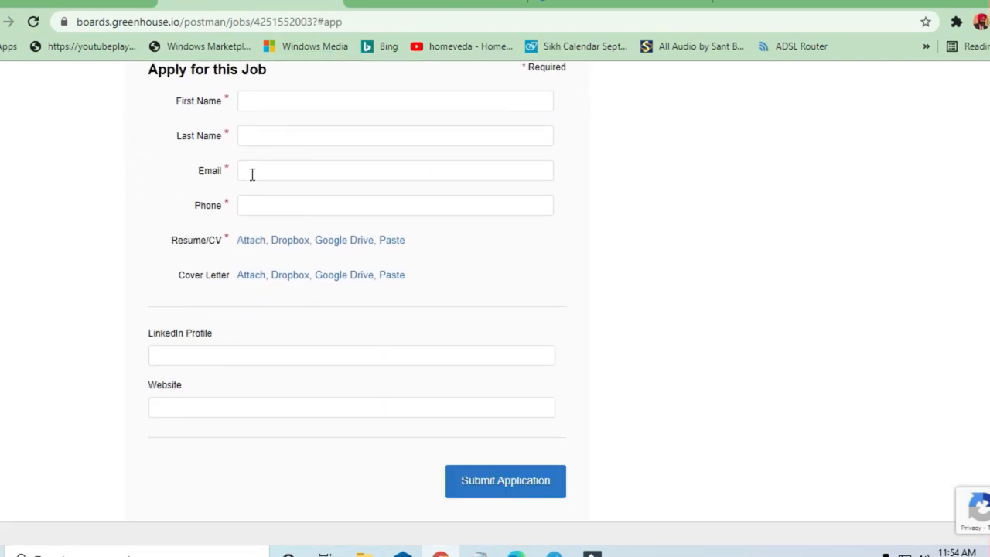
mouse_move(328, 320)
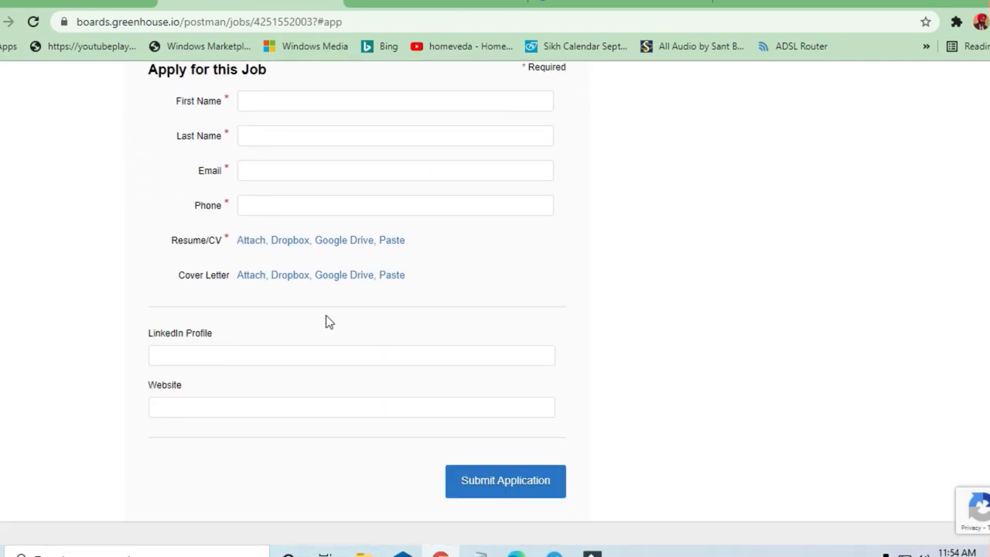
left_click(351, 355)
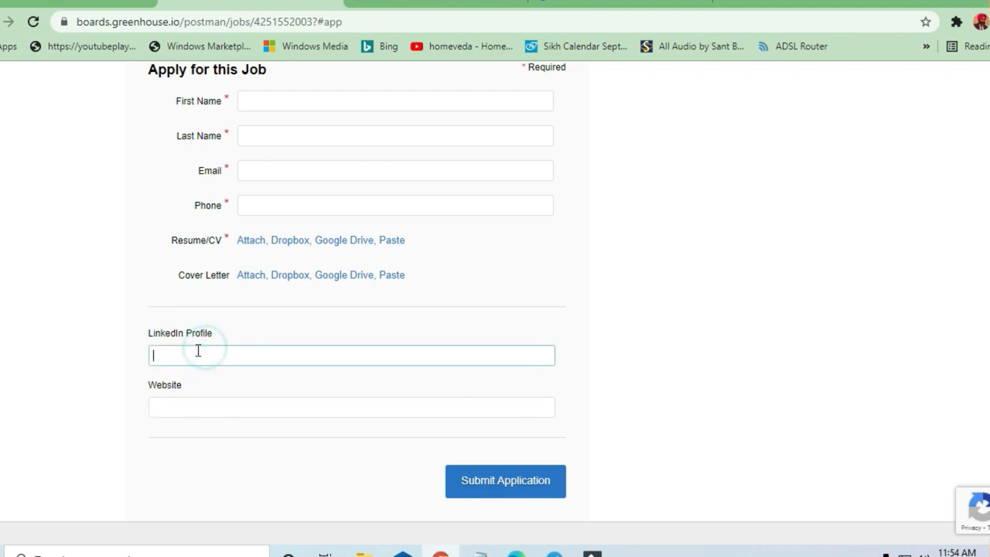
mouse_move(504, 479)
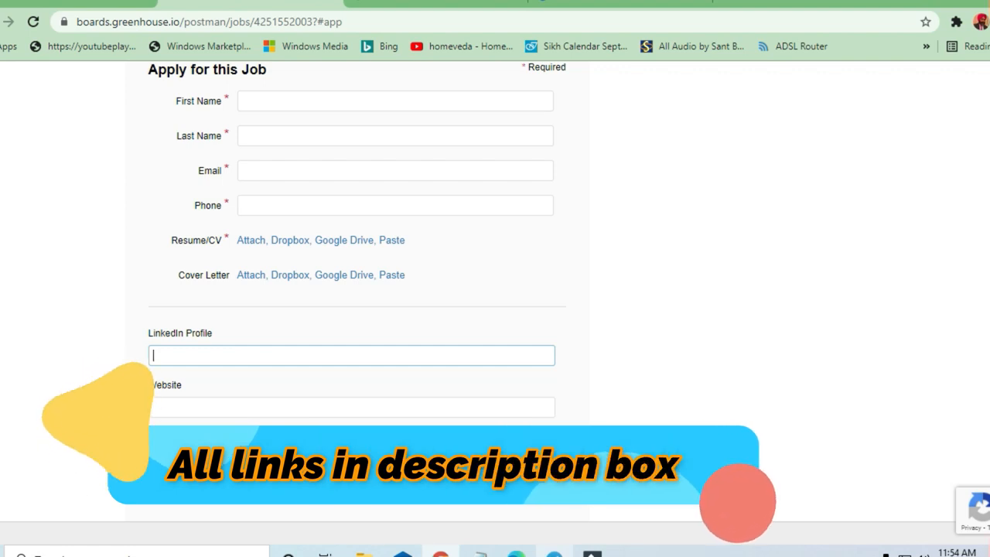
mouse_move(584, 542)
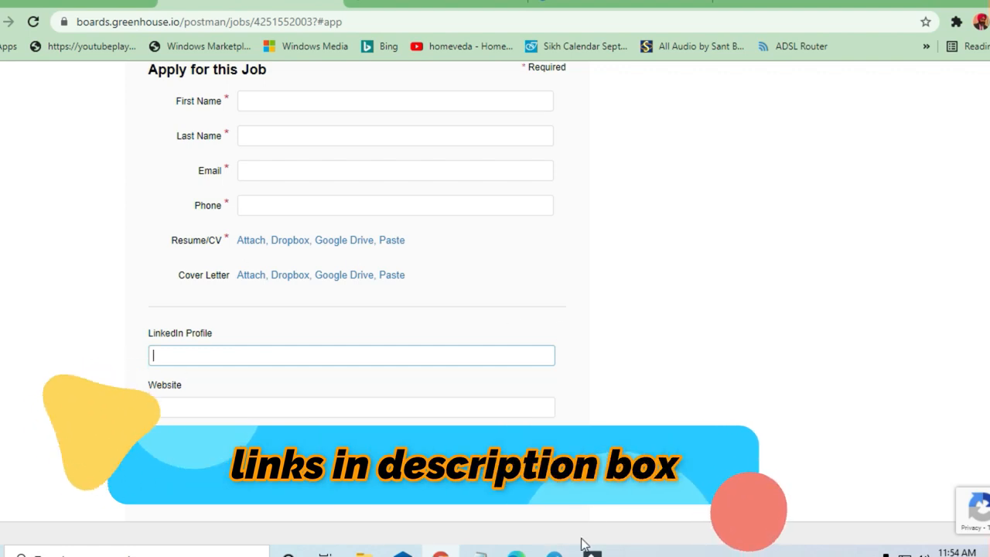